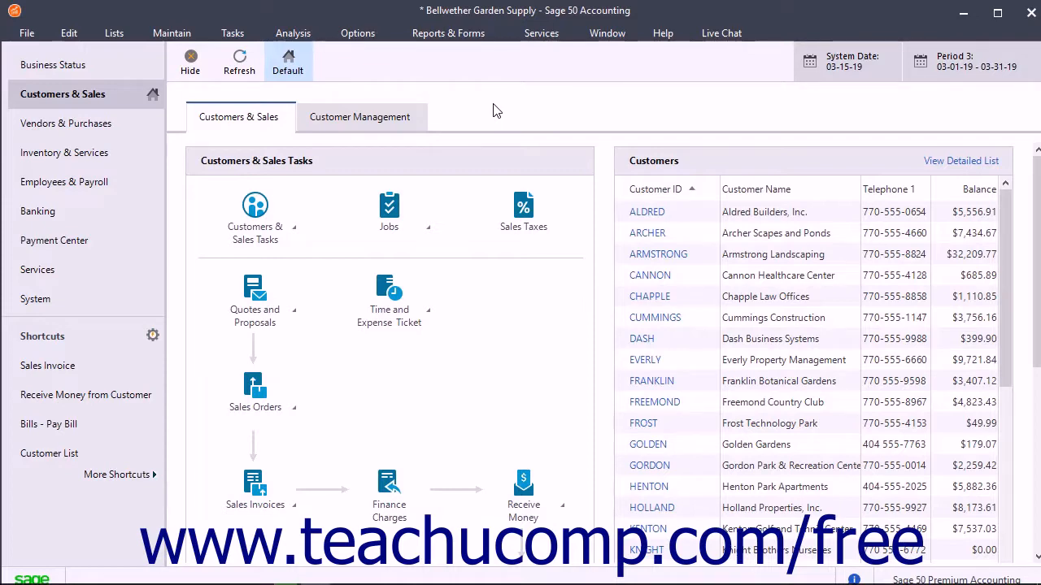
- Start a new sales invoice from Tasks > Sales/Invoicing
{"action": "left_click", "coordinate": [232, 33]}
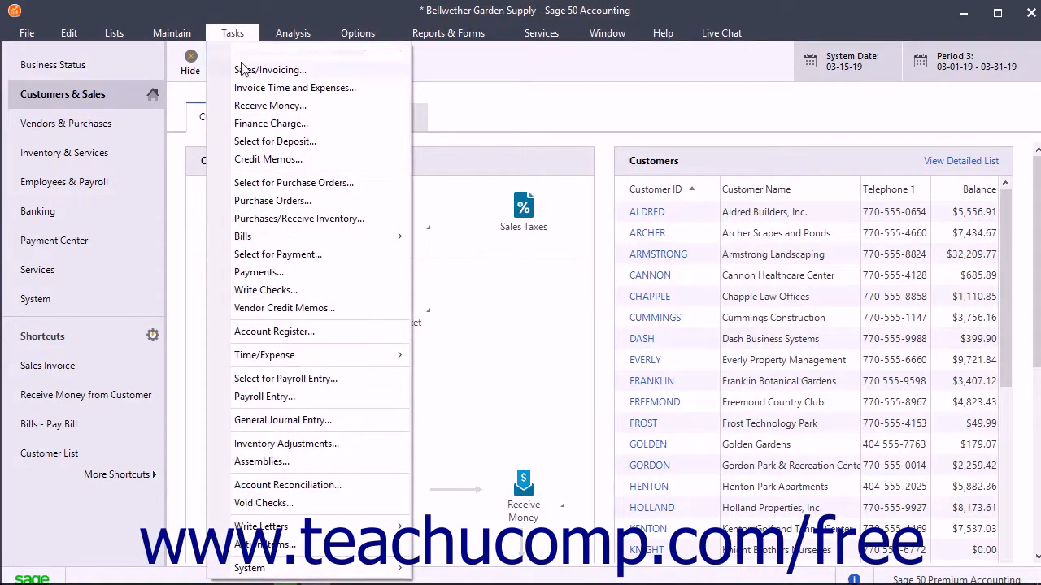
{"action": "left_click", "coordinate": [270, 68]}
{"action": "type", "text": "WILLIAMS"}
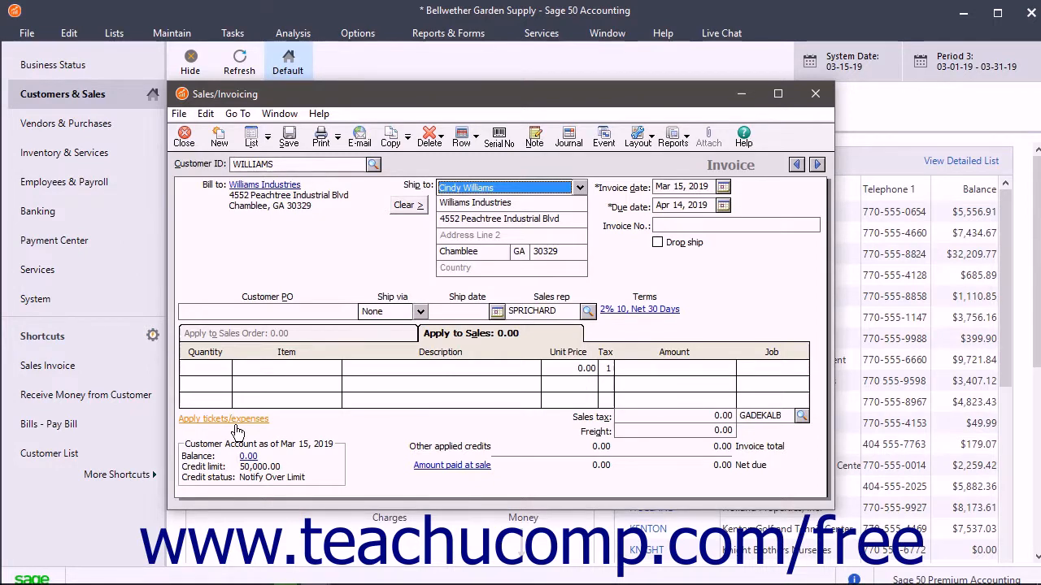
- Show Williams Industries' reimbursable expenses in the Apply Tickets/Expenses window
{"action": "left_click", "coordinate": [225, 420]}
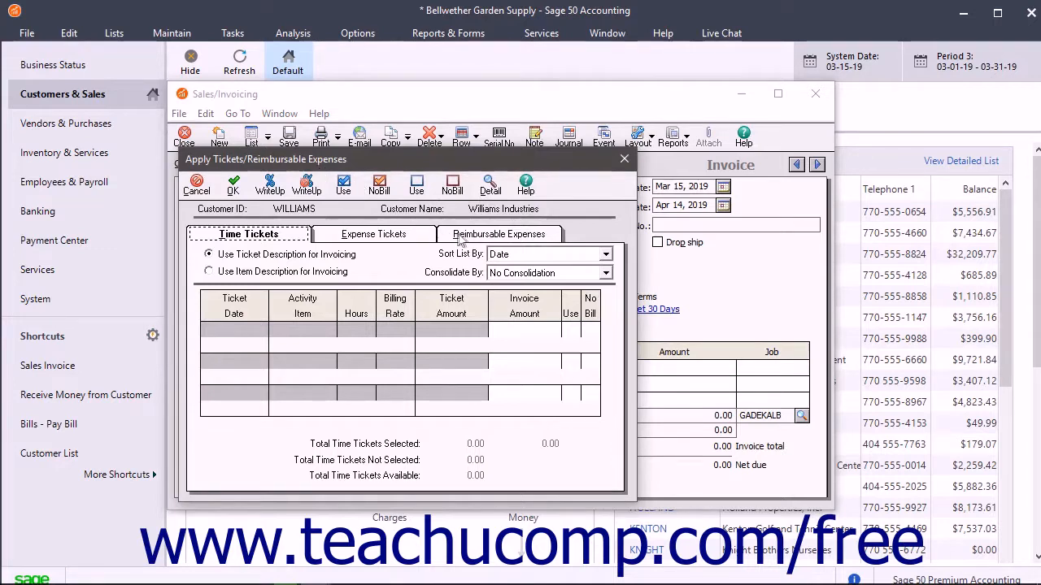
{"action": "left_click", "coordinate": [499, 234]}
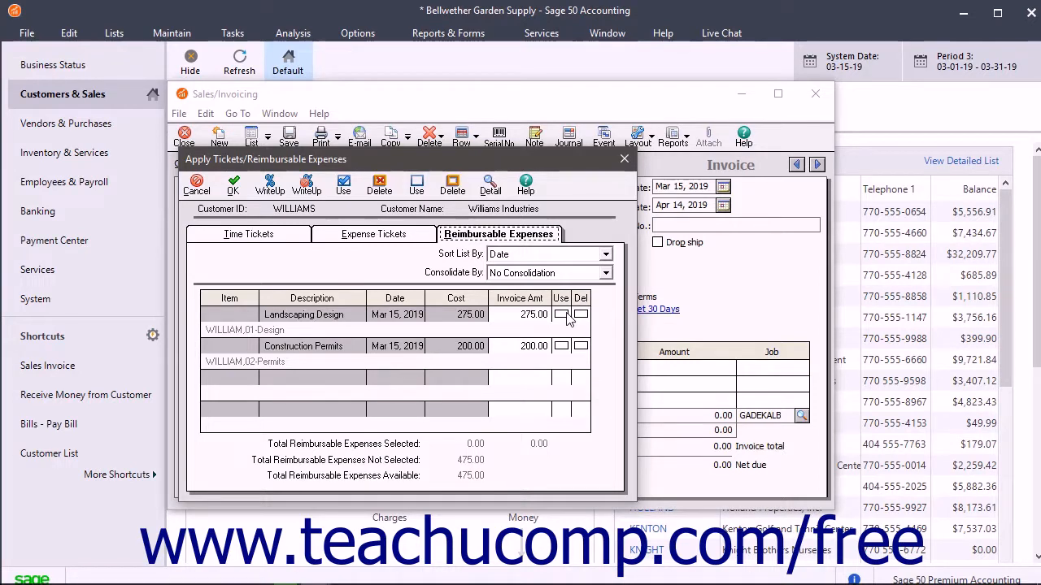
- Mark Landscaping Design and Construction Permits for billing (475.00) and edit Landscaping Design's invoice amount
{"action": "left_click", "coordinate": [561, 316]}
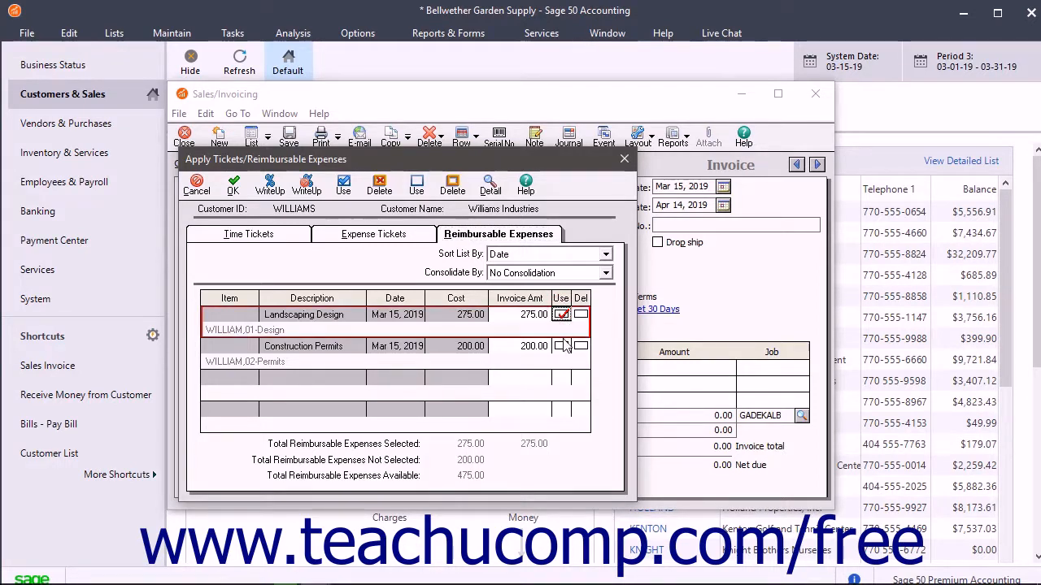
{"action": "left_click", "coordinate": [561, 346]}
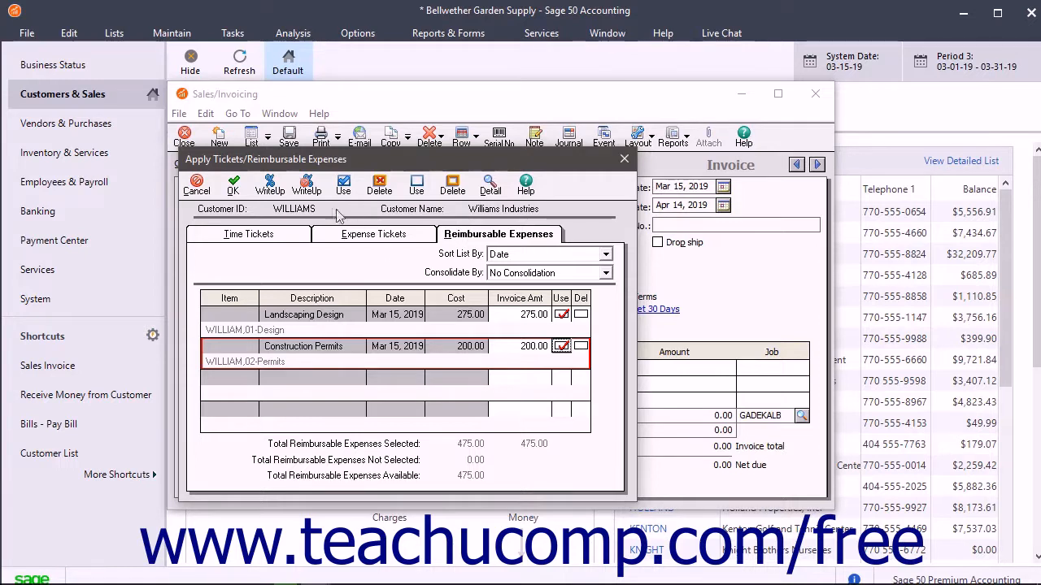
{"action": "mouse_move", "coordinate": [270, 185]}
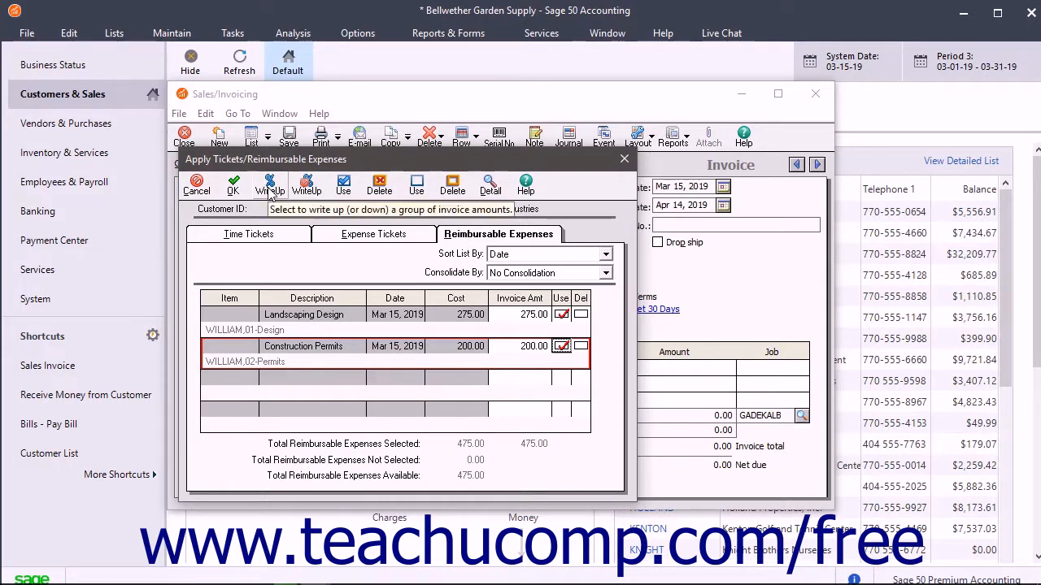
{"action": "left_click", "coordinate": [268, 186]}
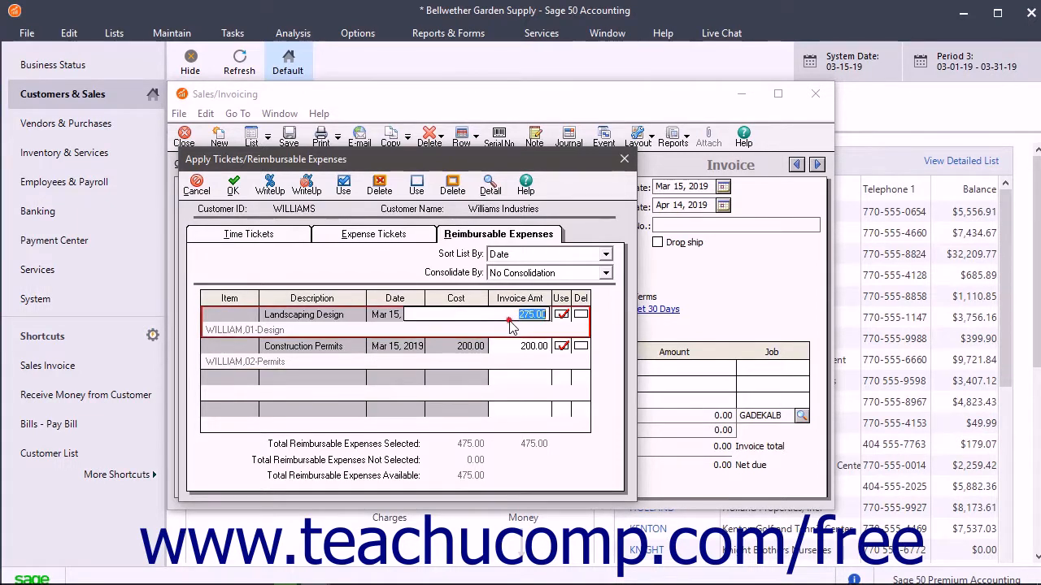
- Set Landscaping Design's invoice amount to 500 and add both expenses, bringing the invoice total to 749.00
{"action": "type", "text": "500"}
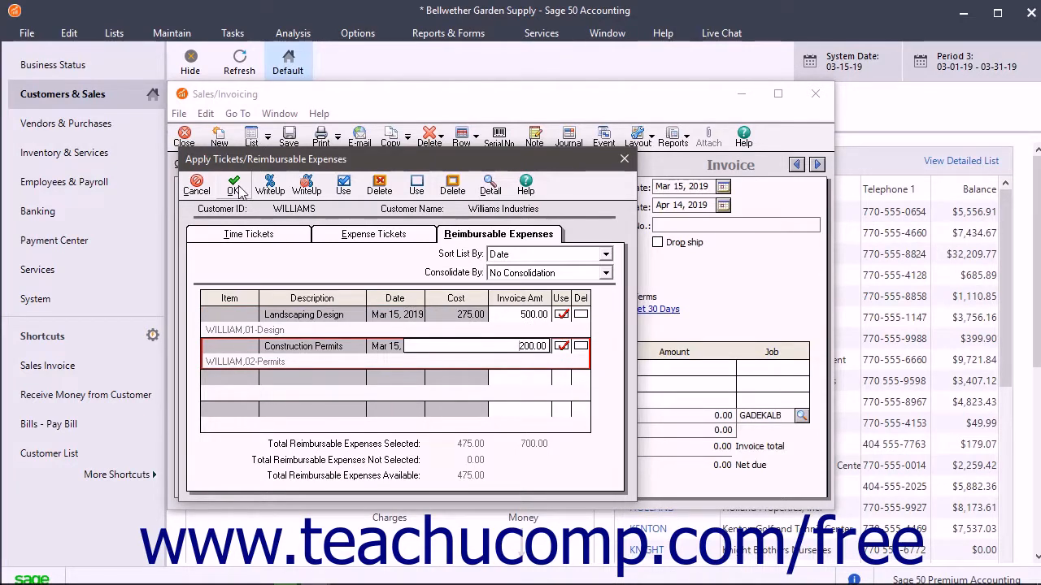
{"action": "left_click", "coordinate": [234, 185]}
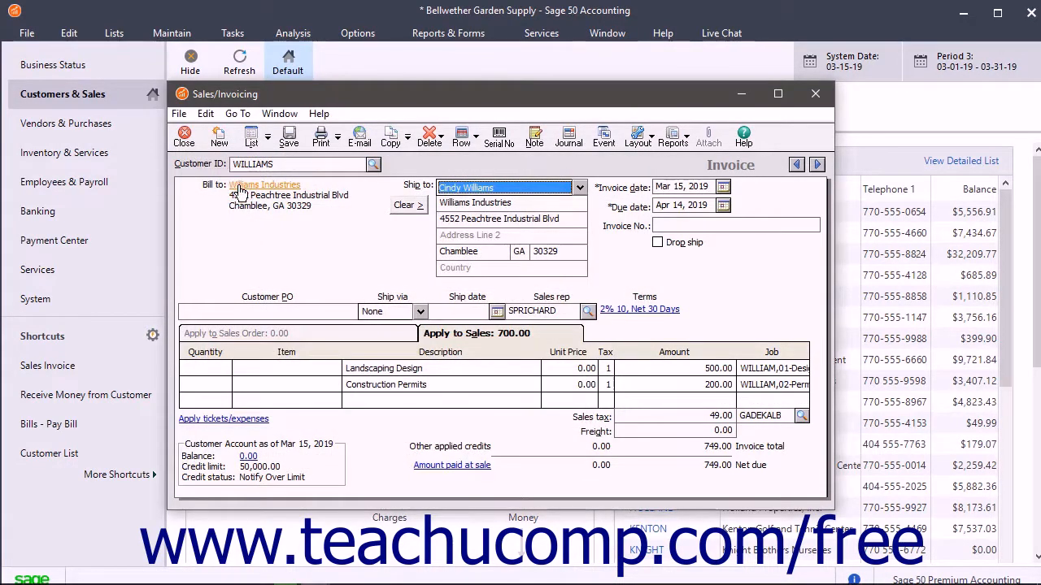